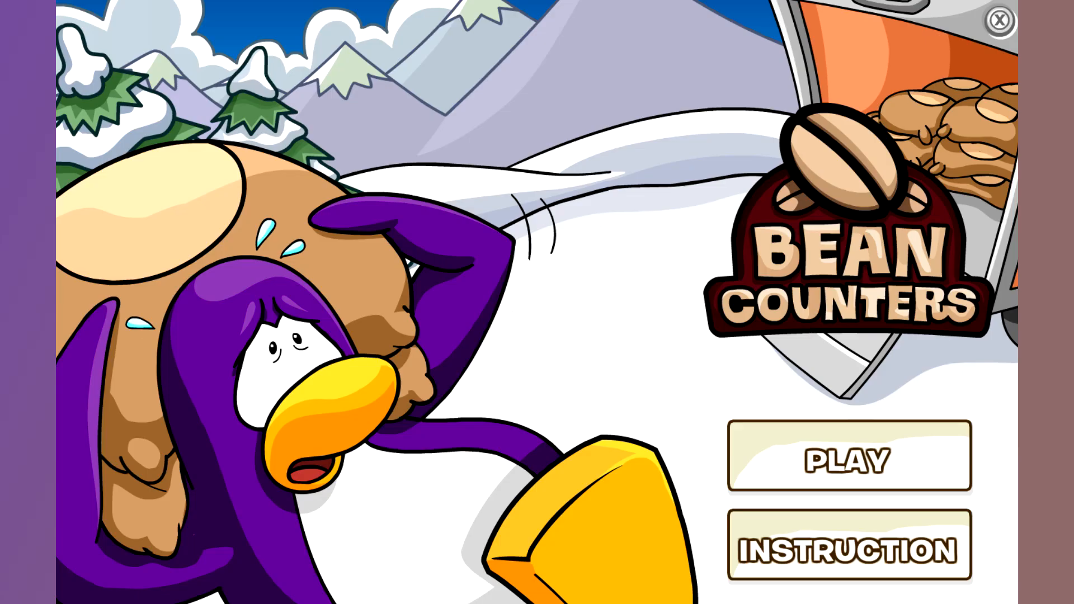
Step: Browse the sprites of BeanCounters.swf as a thumbnail grid in JPEXS
{"action": "left_click", "coordinate": [849, 458]}
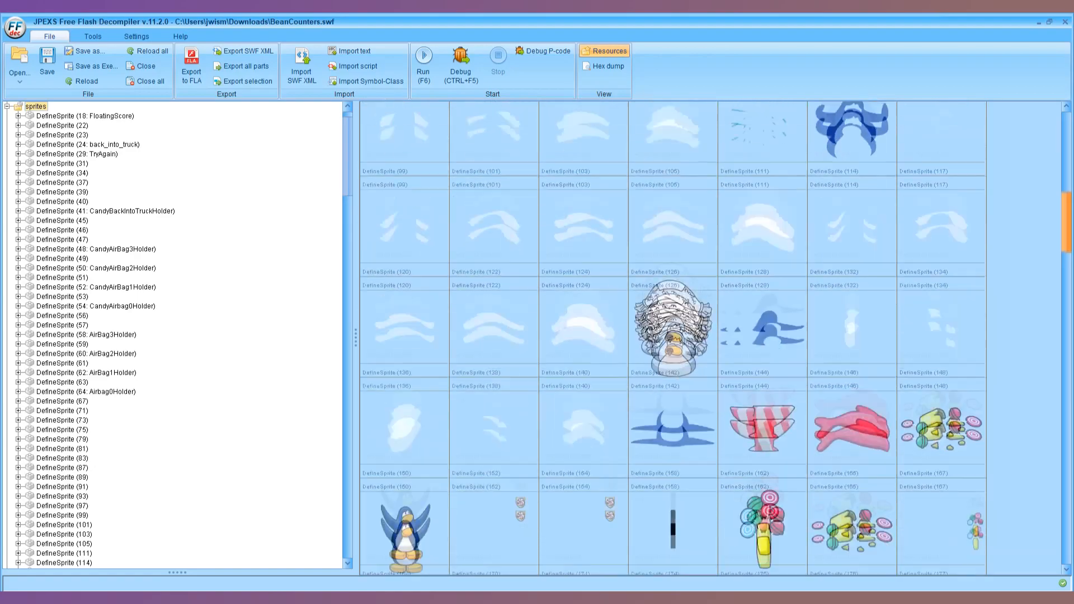
{"action": "scroll", "scroll_direction": "down", "scroll_amount": 3}
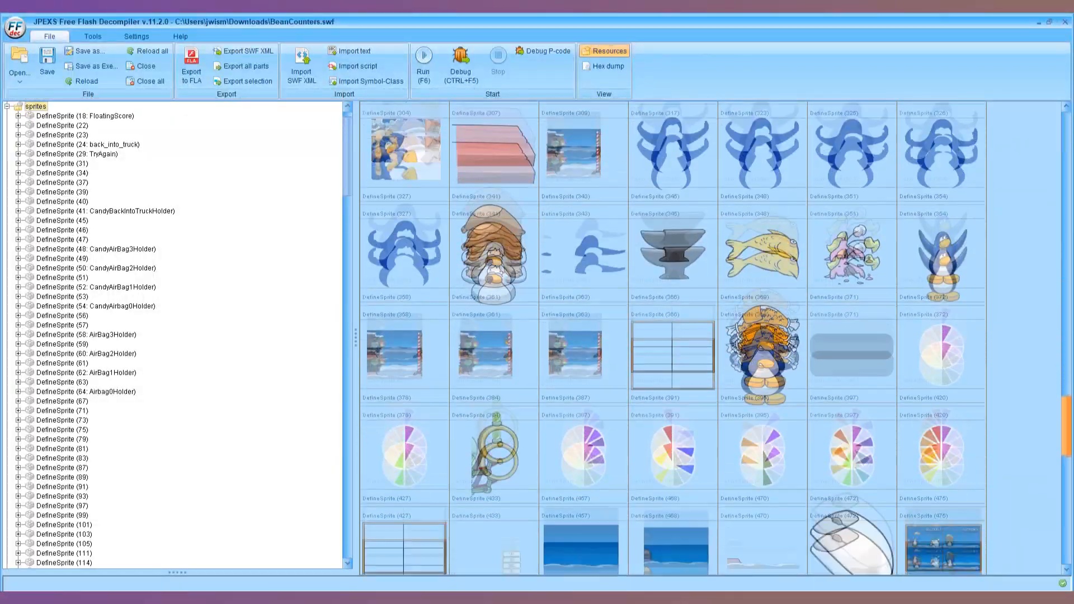
{"action": "left_click", "coordinate": [98, 278]}
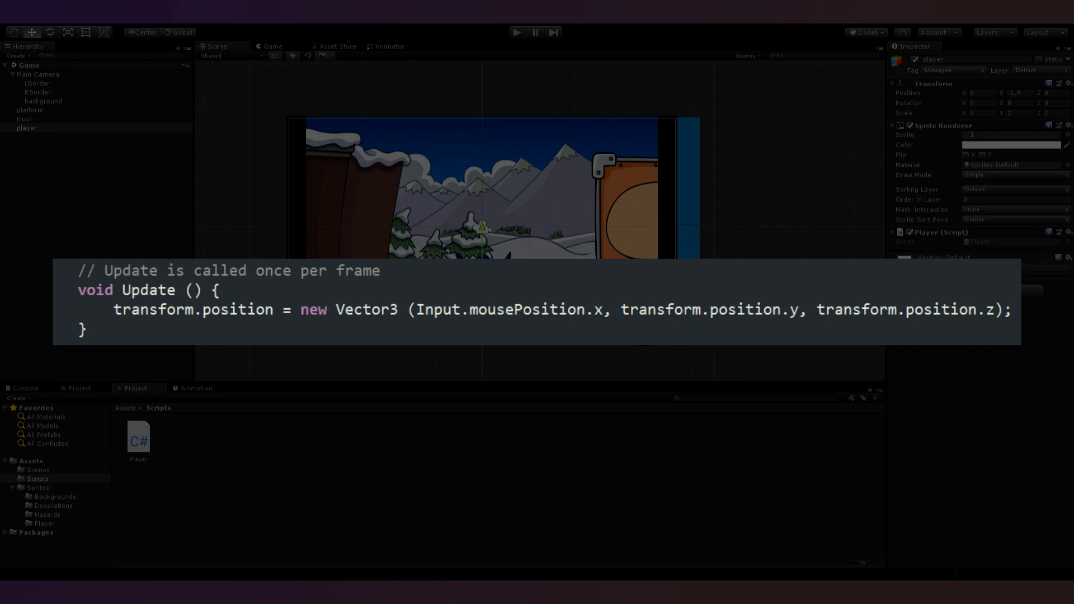
Step: Add a Player script whose Update moves the player to the mouse's x position
{"action": "left_click", "coordinate": [516, 32]}
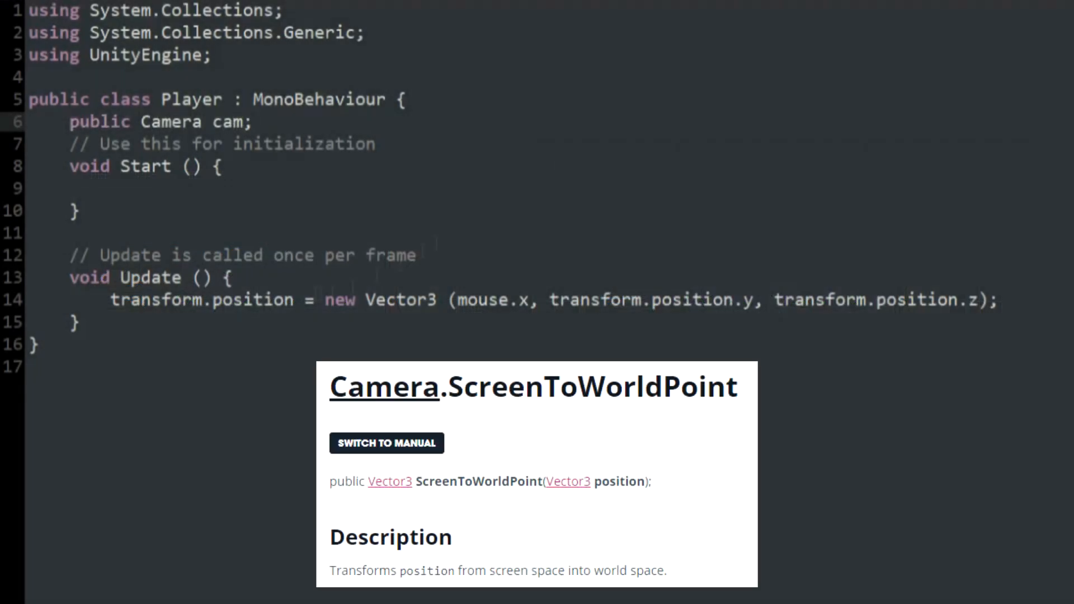
Step: Convert the mouse position with cam.ScreenToWorldPoint and store mouse.x in mouseX
{"action": "type", "text": "Vector3 mouse ="}
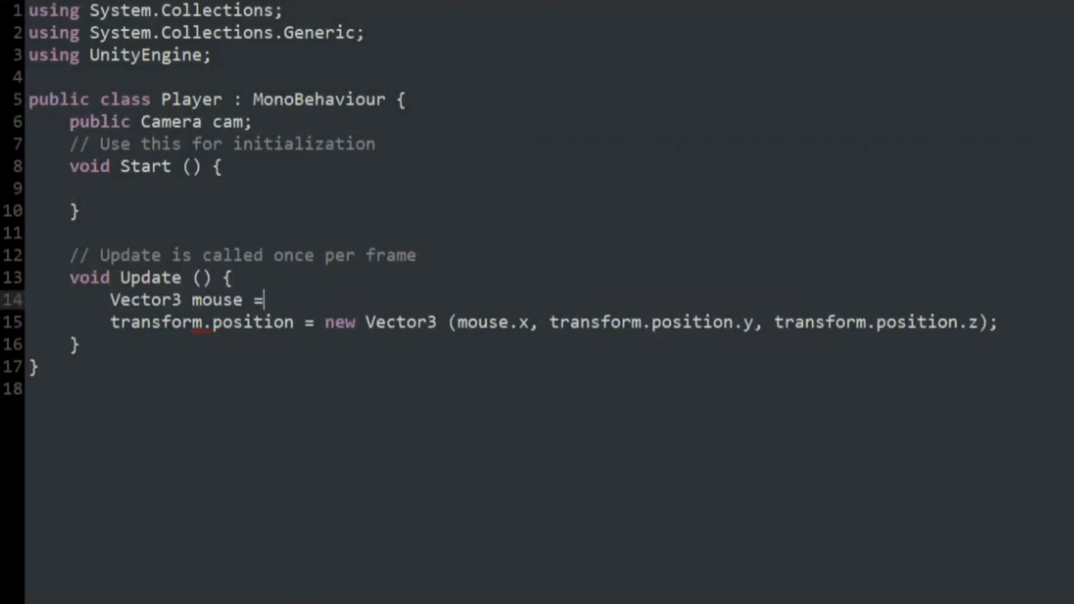
{"action": "type", "text": "cam.ScreenToWorldPo"}
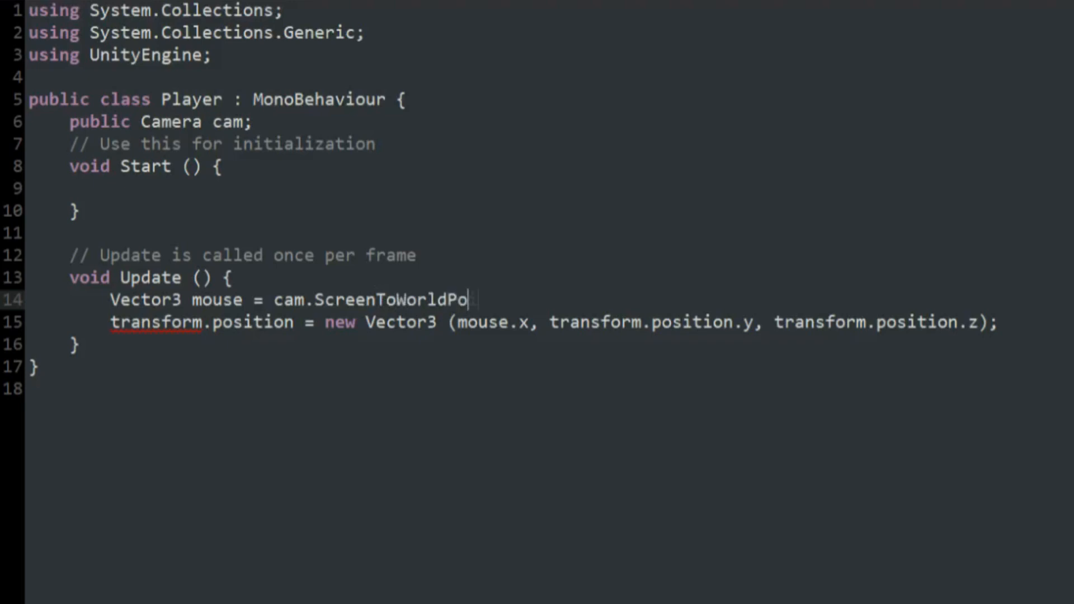
{"action": "type", "text": "int (Input.mousePosition);"}
{"action": "type", "text": "private float mouseX;"}
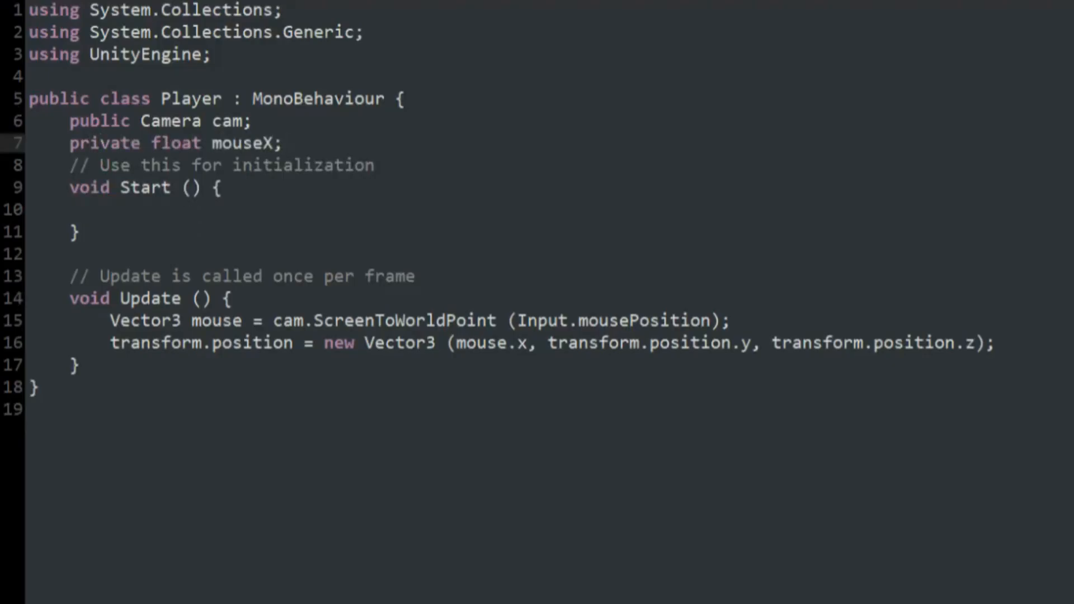
{"action": "type", "text": "mouseX = mouse.x;"}
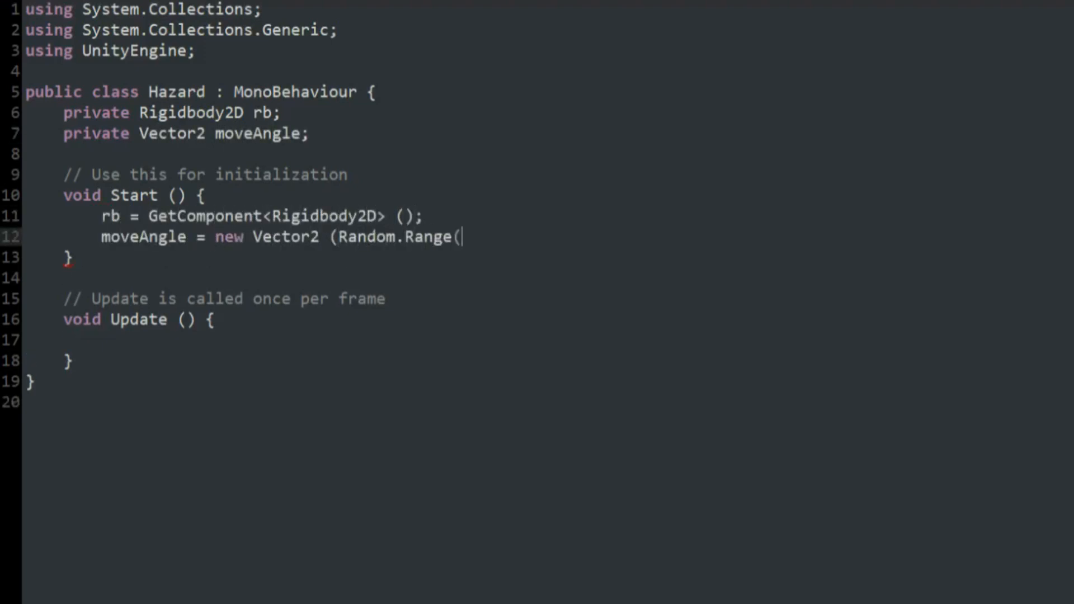
Step: Launch the hazard with a random Vector2 (-800 to -250, 250 to 600) via rb.AddForce
{"action": "type", "text": "-800f, -250f), Random.Range (250f, 600f));"}
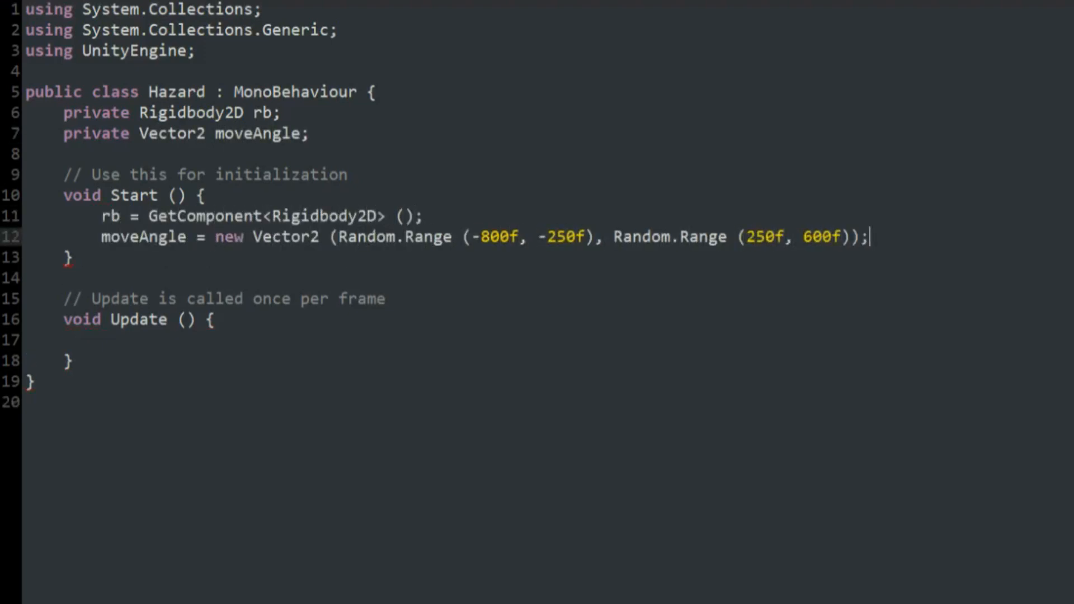
{"action": "type", "text": "rb.AddForce (moveAngle, ForceMode2D.Force);"}
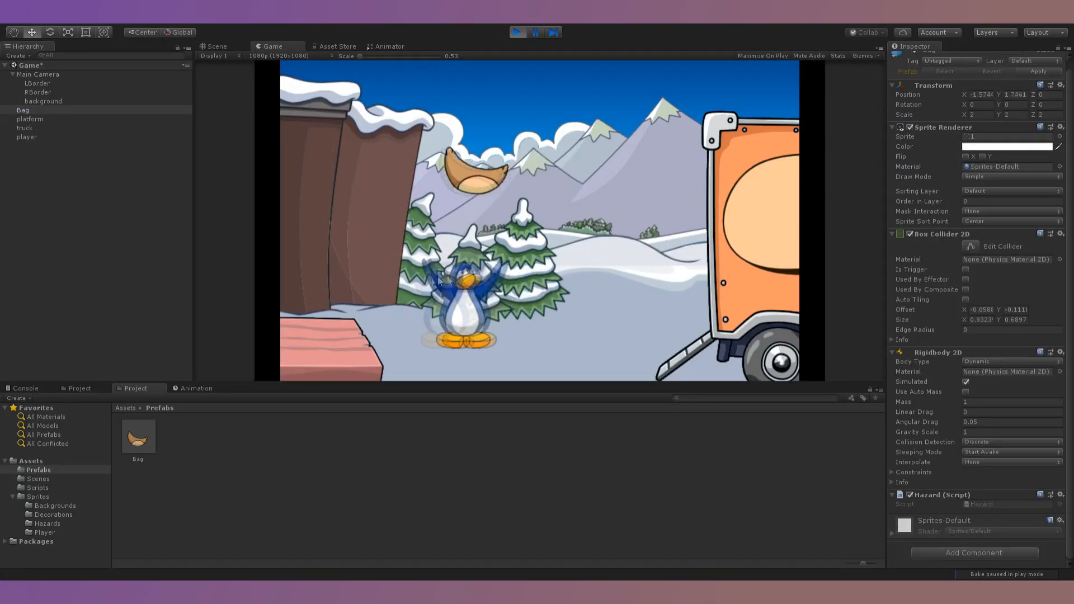
Step: Enter 5 as the Bag prefab's Rigidbody 2D Gravity Scale
{"action": "left_click", "coordinate": [216, 46]}
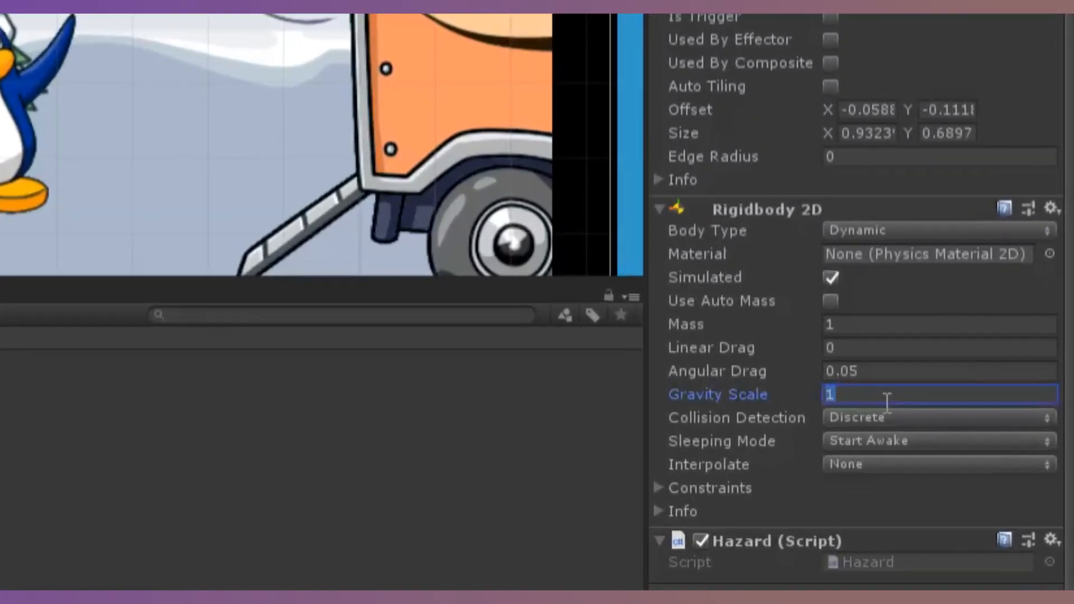
{"action": "type", "text": "5"}
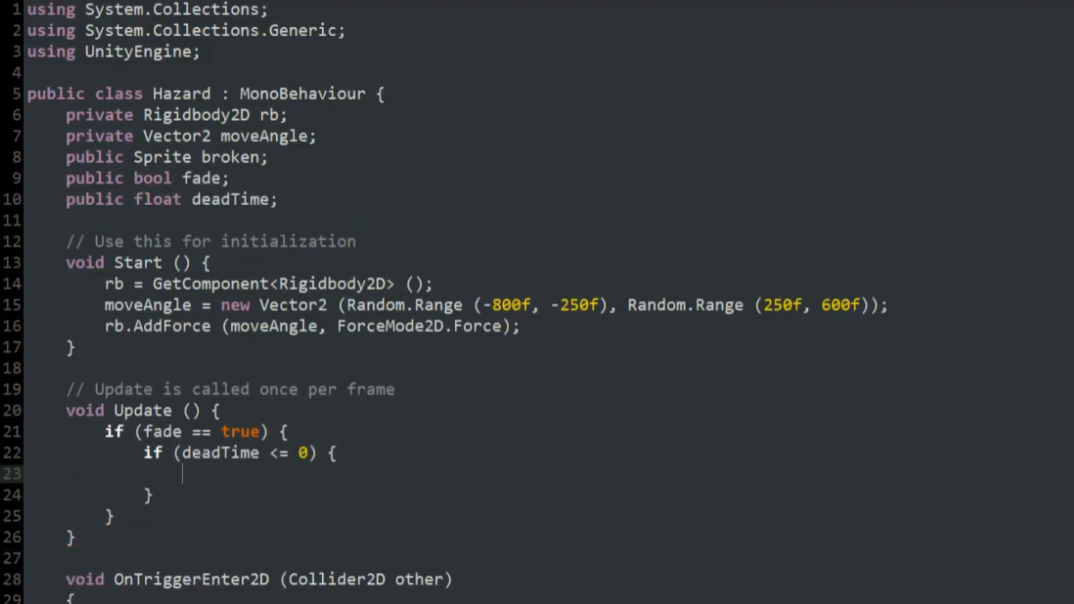
Step: Count deadTime down from 0.5 while fading and destroy the hazard at zero
{"action": "type", "text": "Destroy (this.gameObject);"}
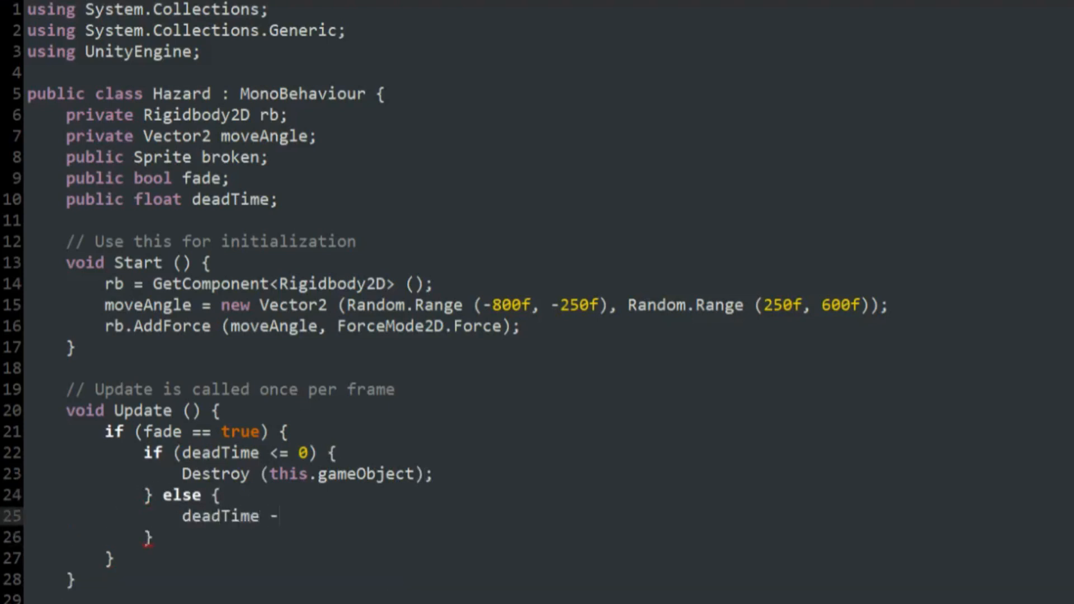
{"action": "type", "text": "= Time.deltaTime;"}
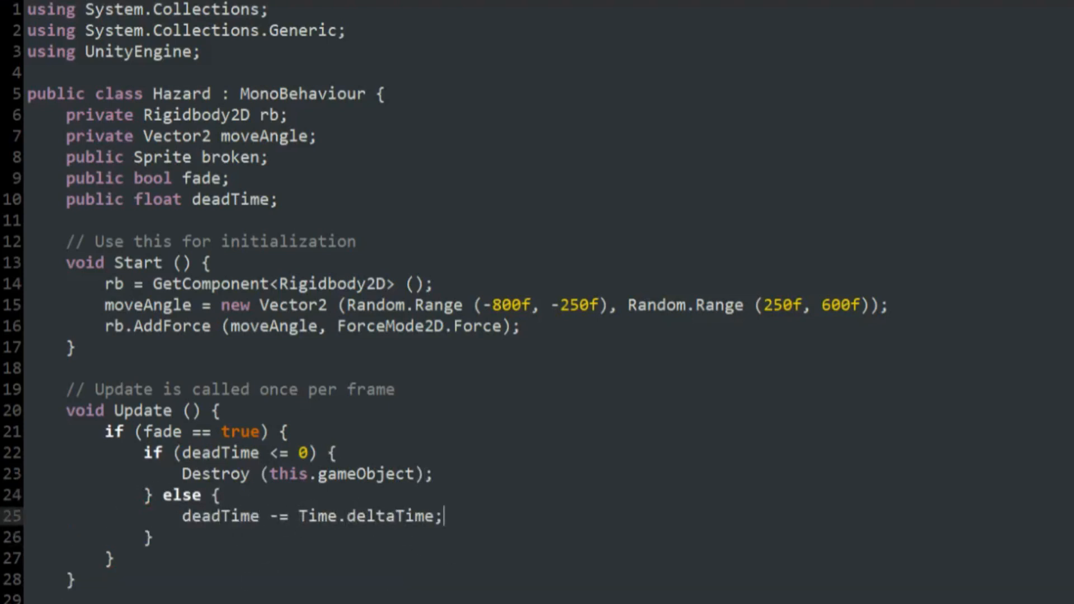
{"action": "type", "text": "deadTime = 0.5f;"}
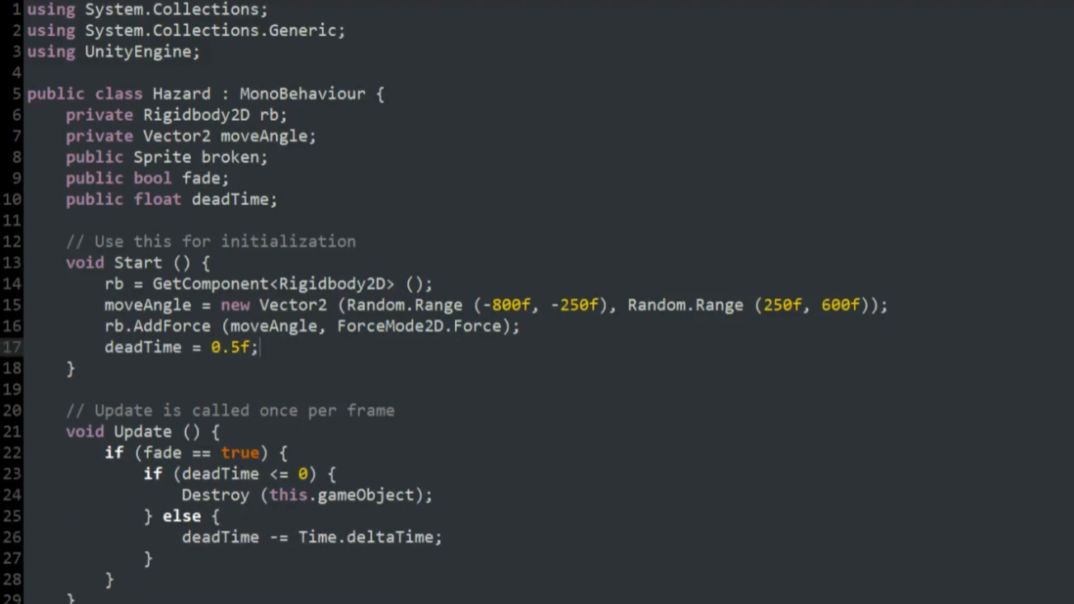
{"action": "scroll", "scroll_direction": "down", "scroll_amount": 3}
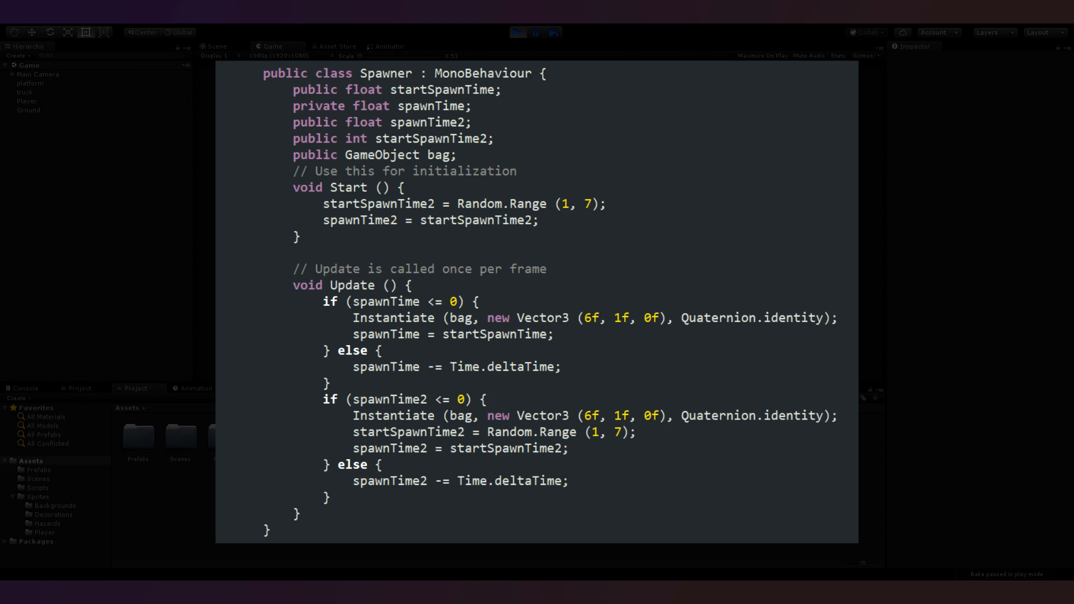
Step: Write Spawner.cs instantiating bags at (6,1,0) on a fixed and a random 1–7 second timer
{"action": "left_click", "coordinate": [271, 46]}
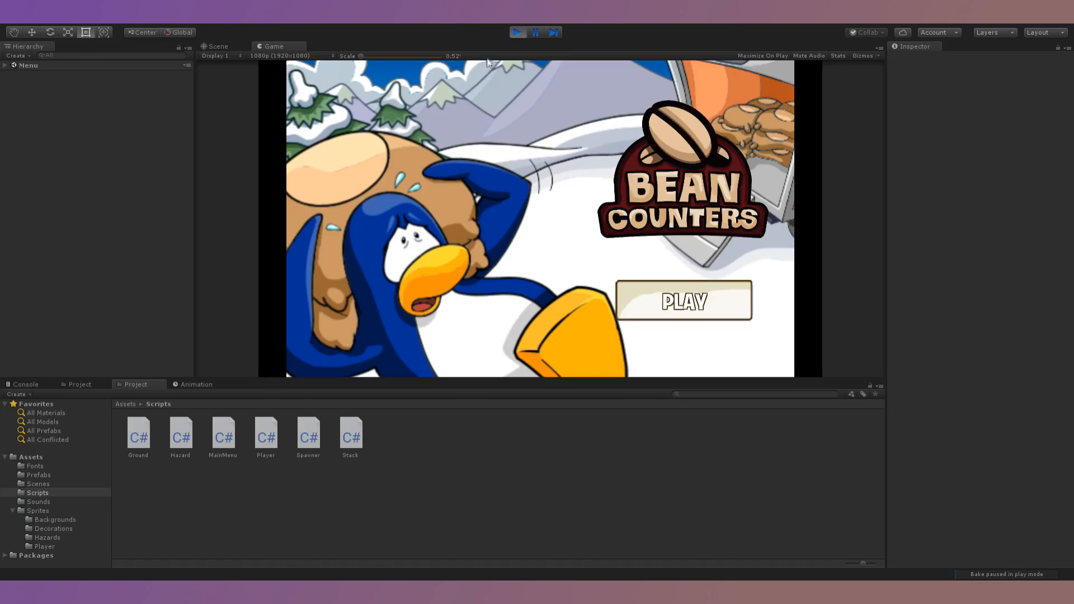
Step: Press PLAY on the title menu to load the penguin level
{"action": "left_click", "coordinate": [682, 300]}
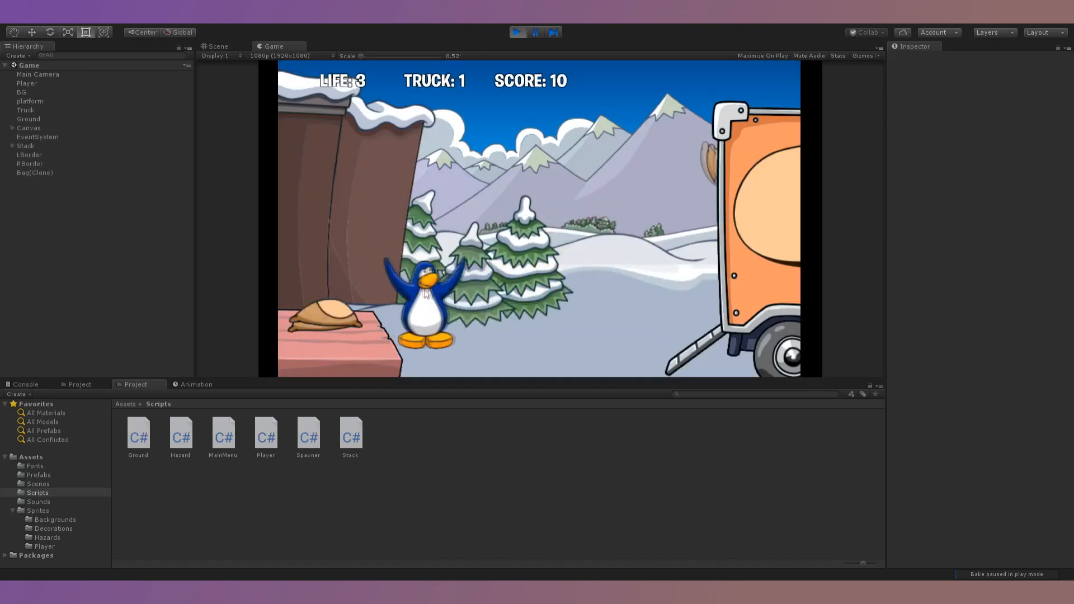